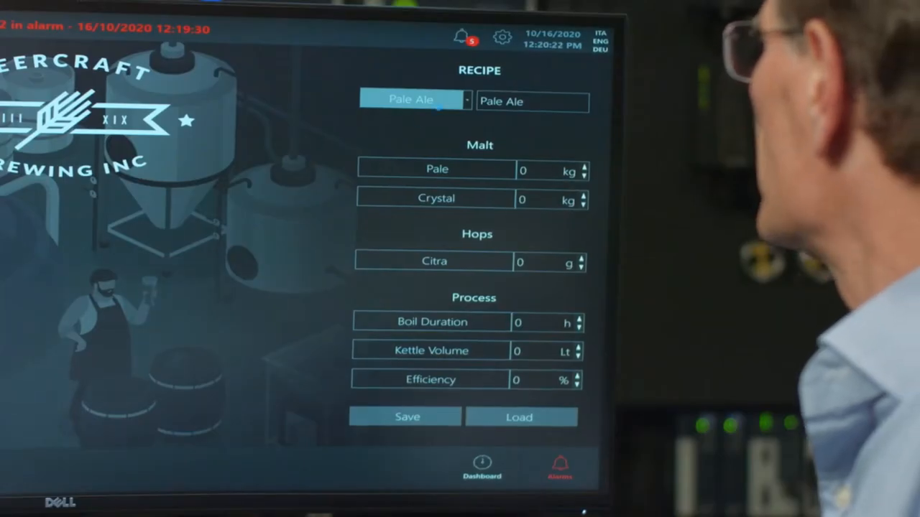
# Select Lager from the Recipe list, replacing the Pale Ale recipe.
pyautogui.click(414, 99)
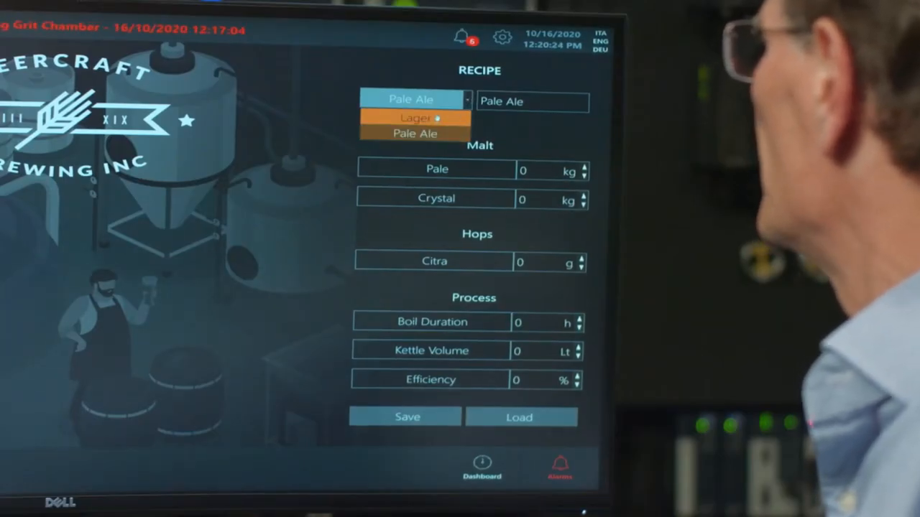
pyautogui.click(414, 118)
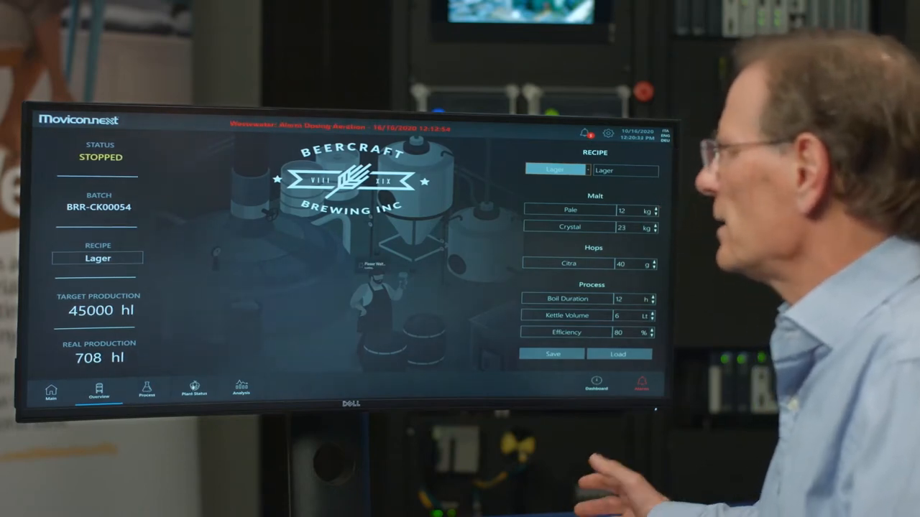
# Show the Plant Status overview with brewhouse and cellar tank levels.
pyautogui.click(194, 391)
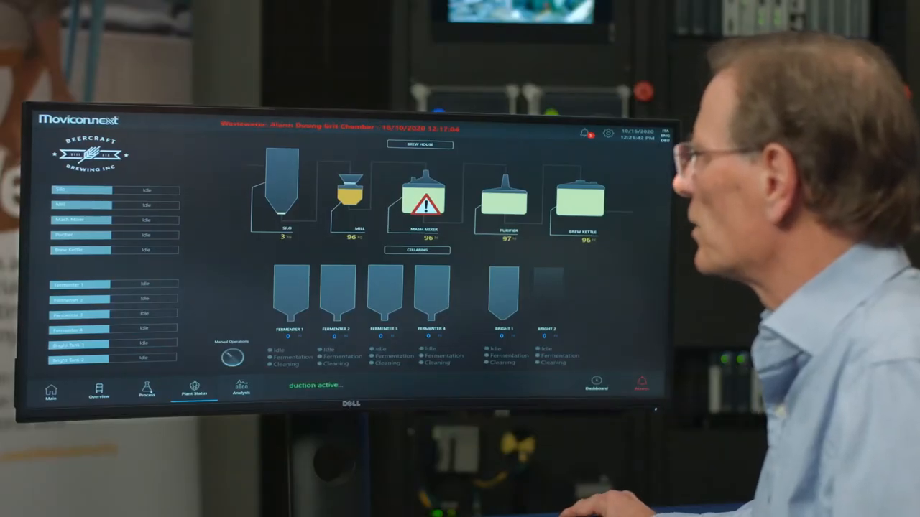
pyautogui.click(147, 388)
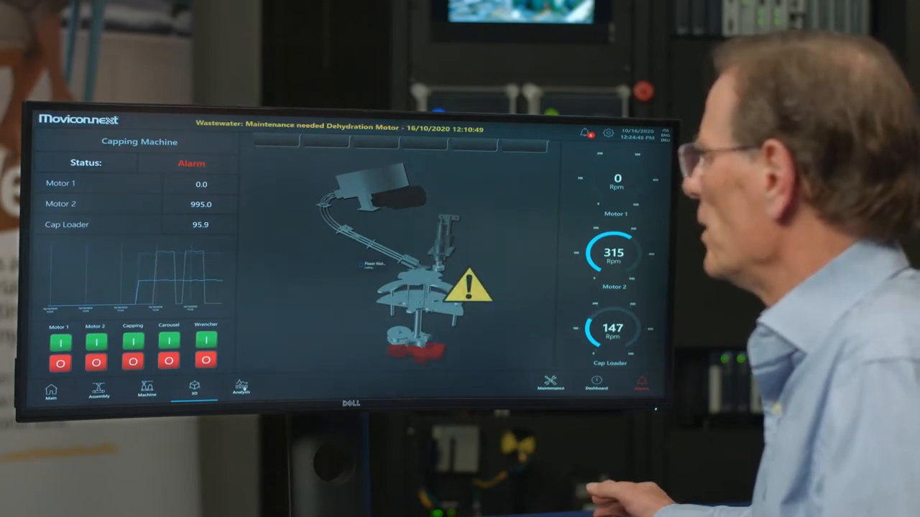
# Show the OEE dashboard with effectiveness, availability, performance and quality.
pyautogui.click(242, 388)
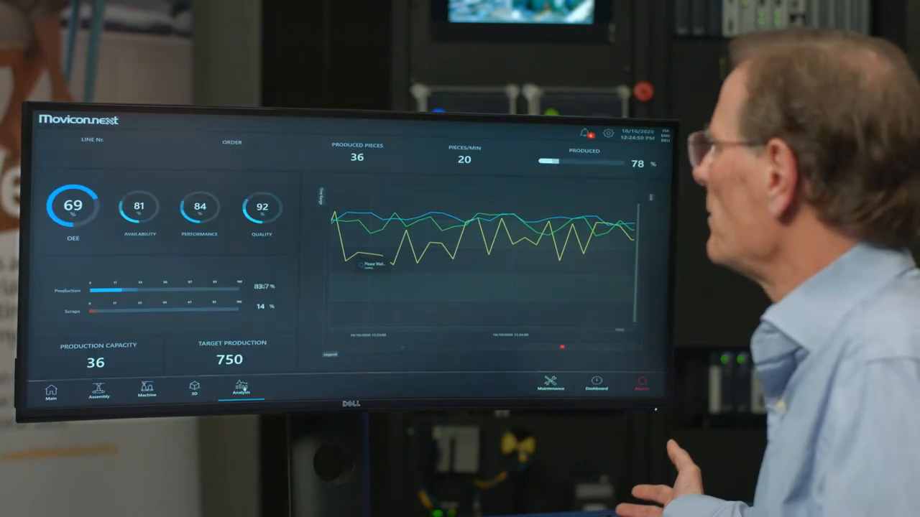